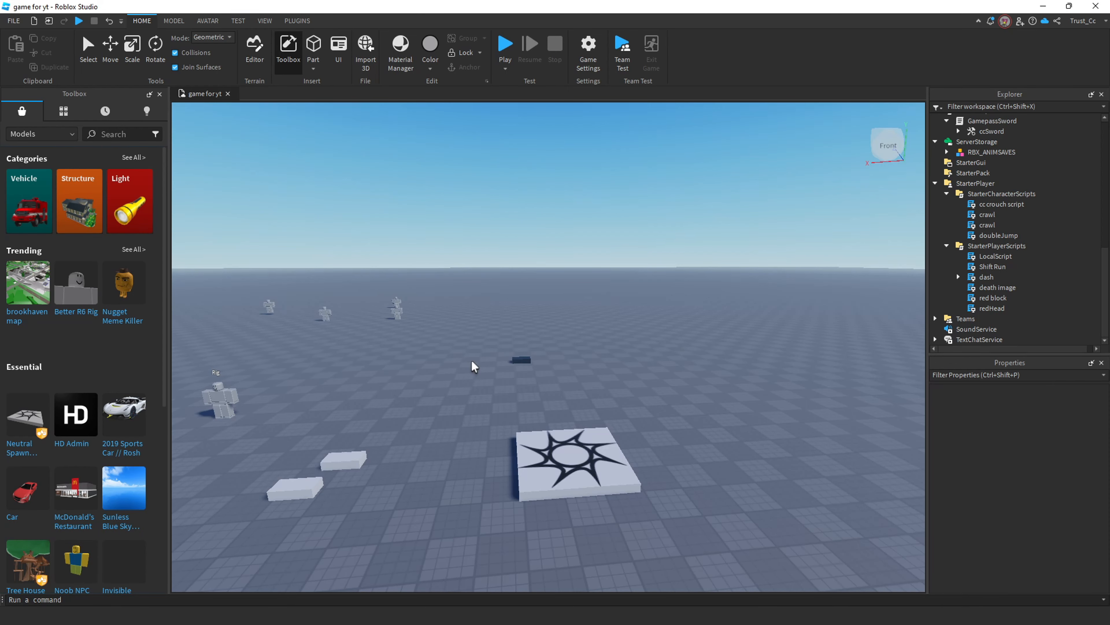
pyautogui.moveTo(578, 451)
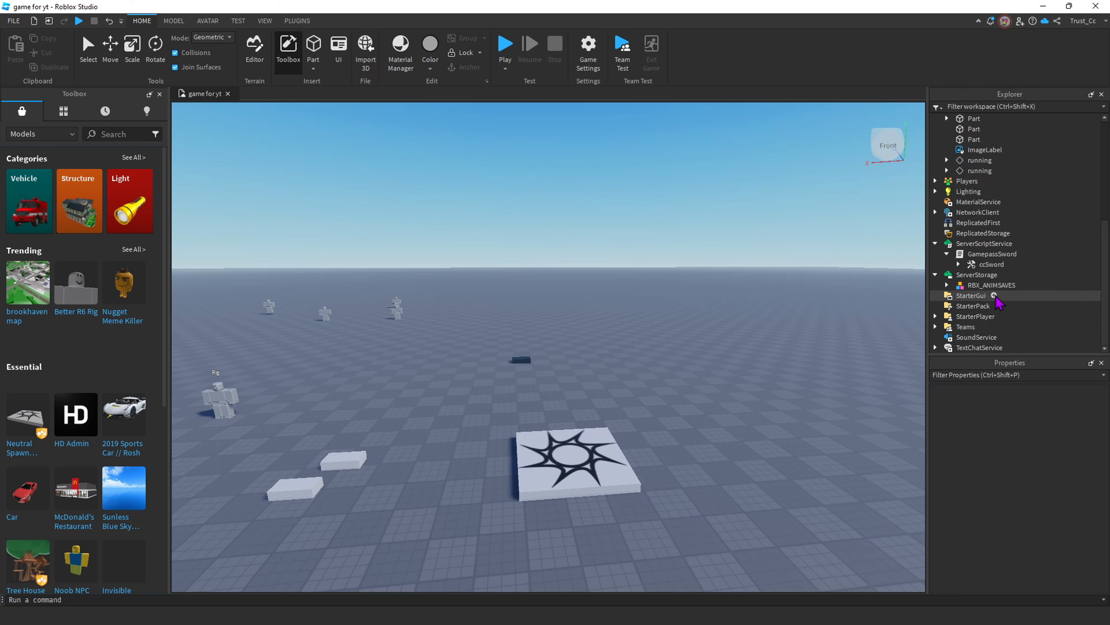
# Add a ScreenGui under StarterGui and rename it GamepassGui
pyautogui.click(971, 296)
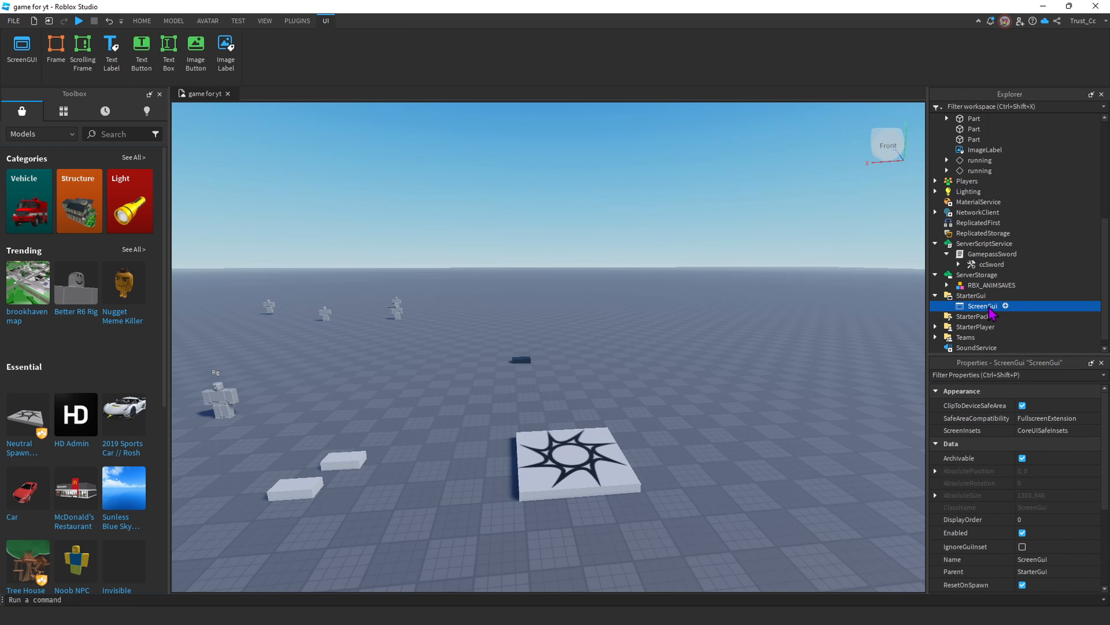
pyautogui.doubleClick(981, 306)
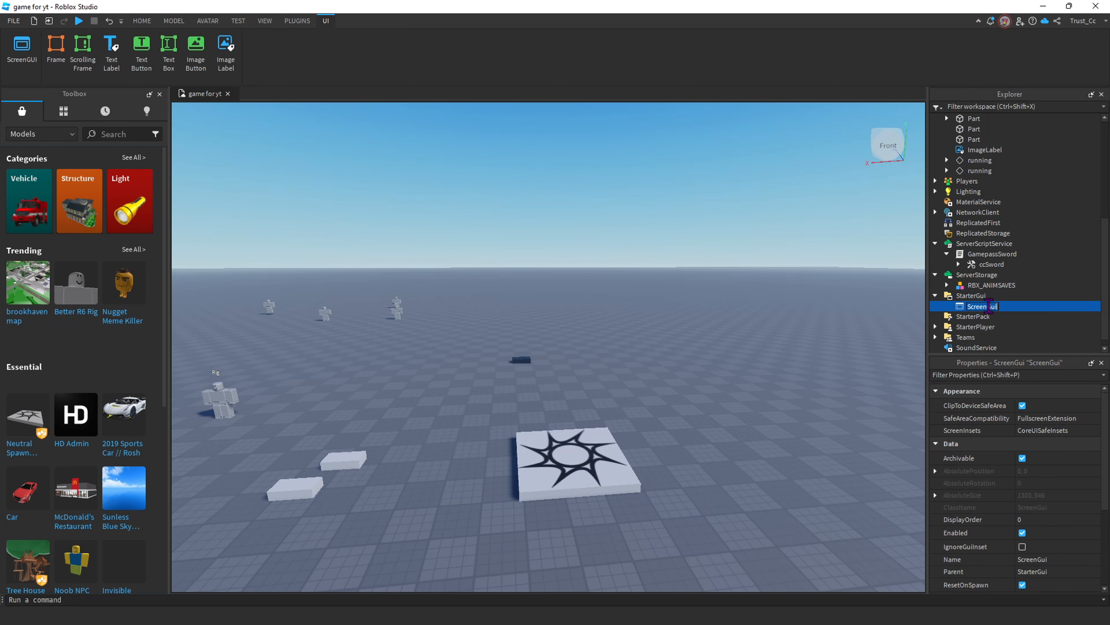
pyautogui.write('GamepassGui')
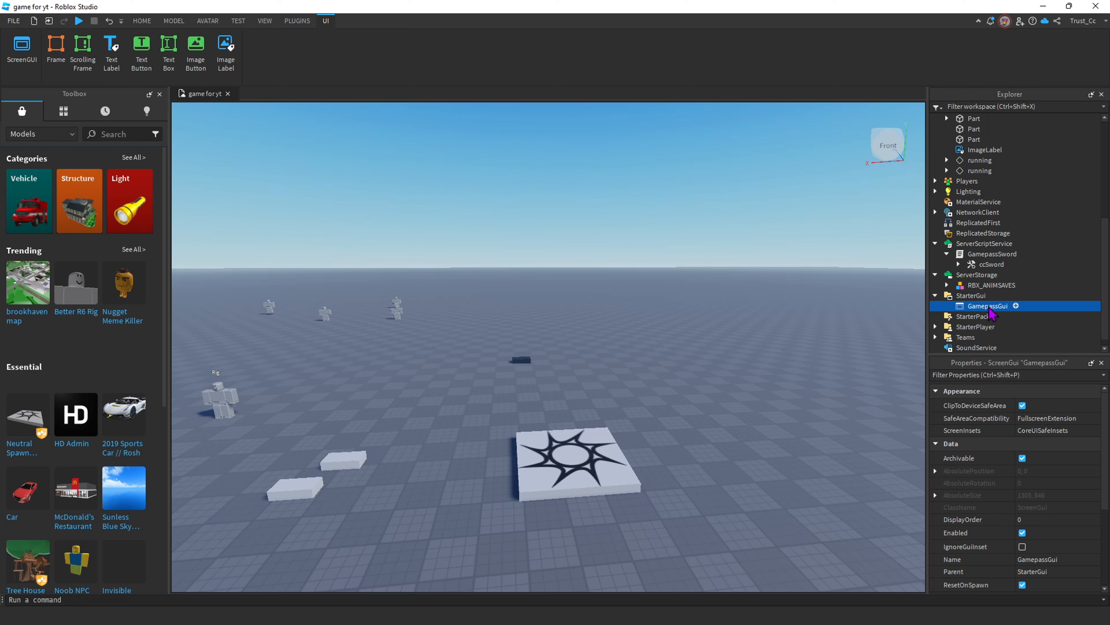
pyautogui.moveTo(1018, 315)
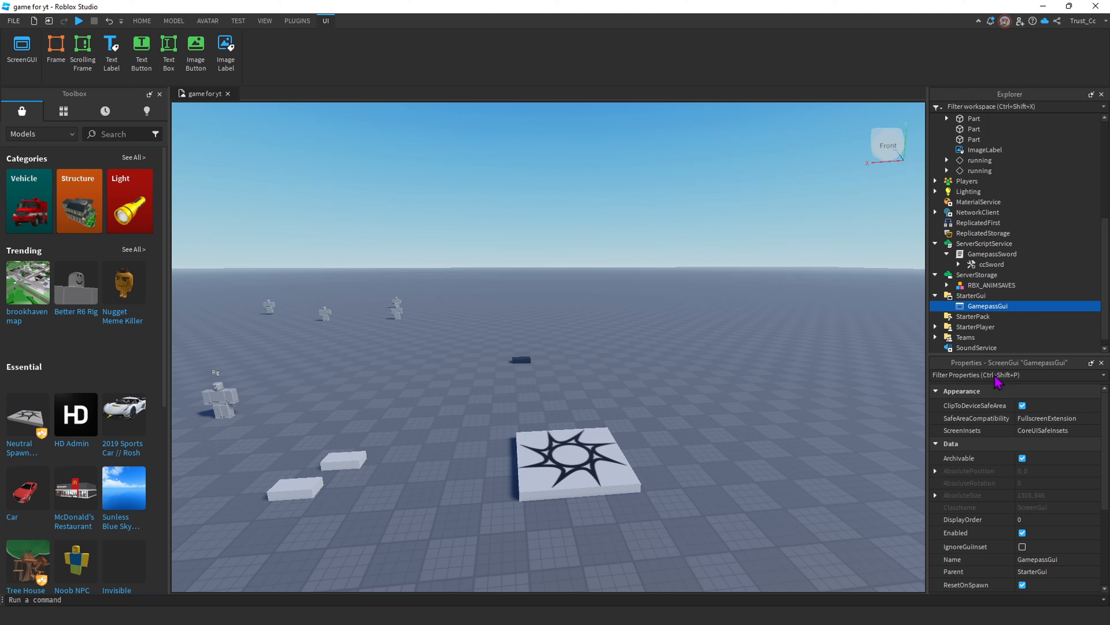
pyautogui.moveTo(990, 379)
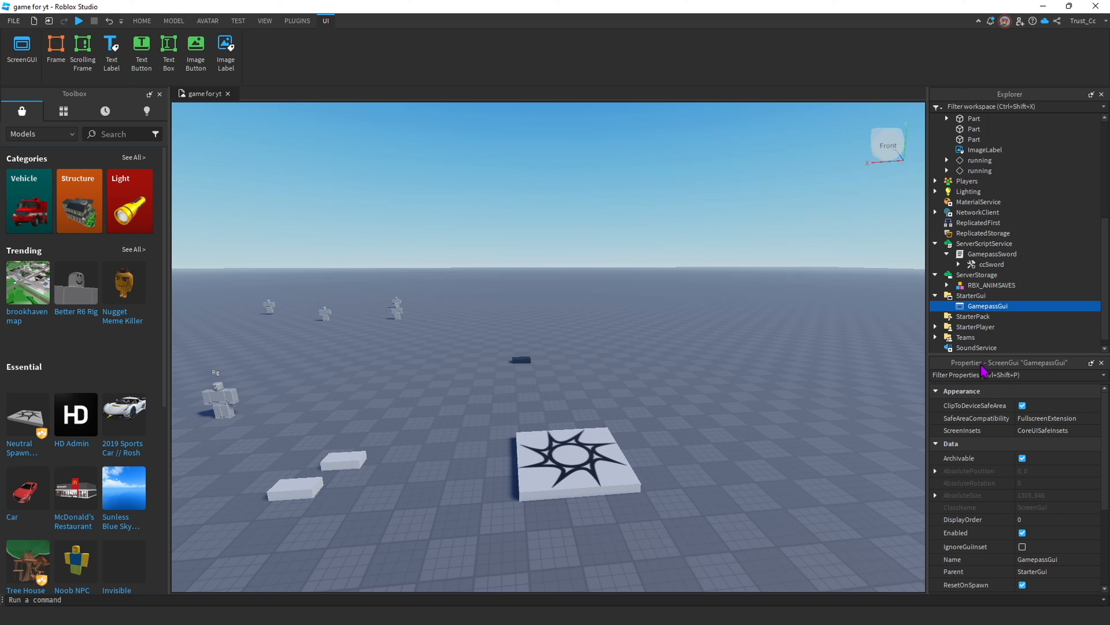
pyautogui.moveTo(920, 366)
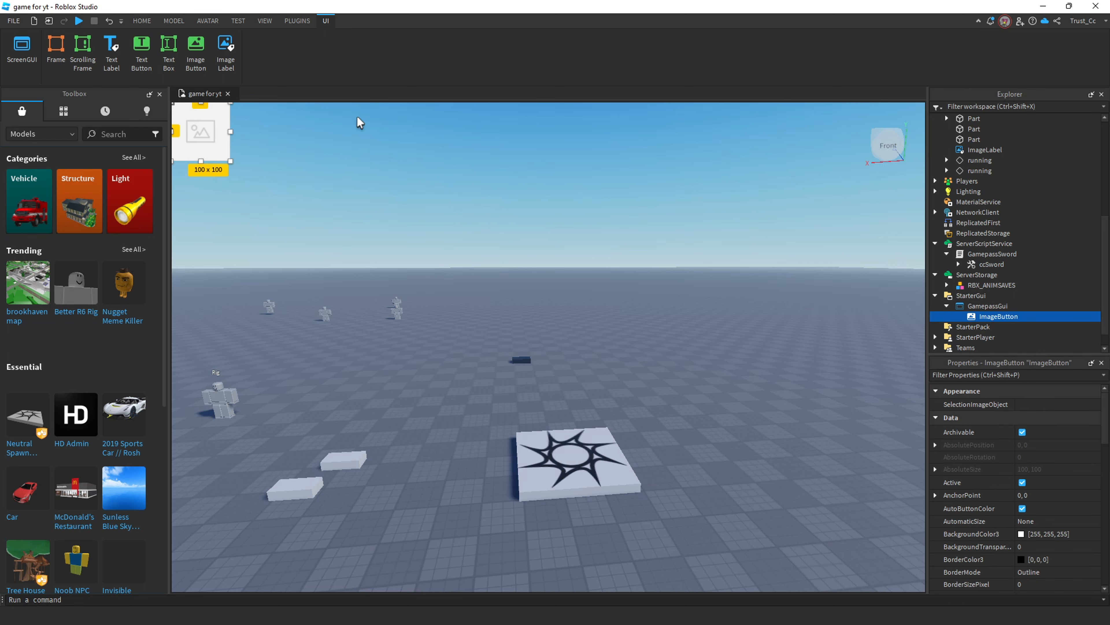
# Drag the new ImageButton to the left-middle of the screen
pyautogui.moveTo(201, 131); pyautogui.dragTo(281, 347)
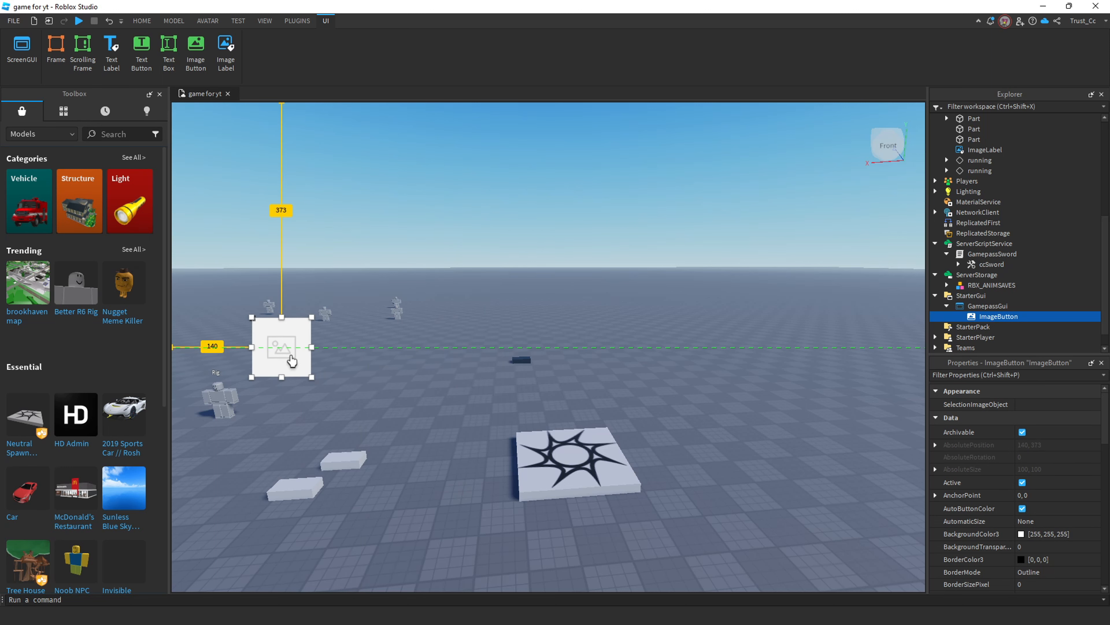
pyautogui.moveTo(292, 347); pyautogui.dragTo(252, 355)
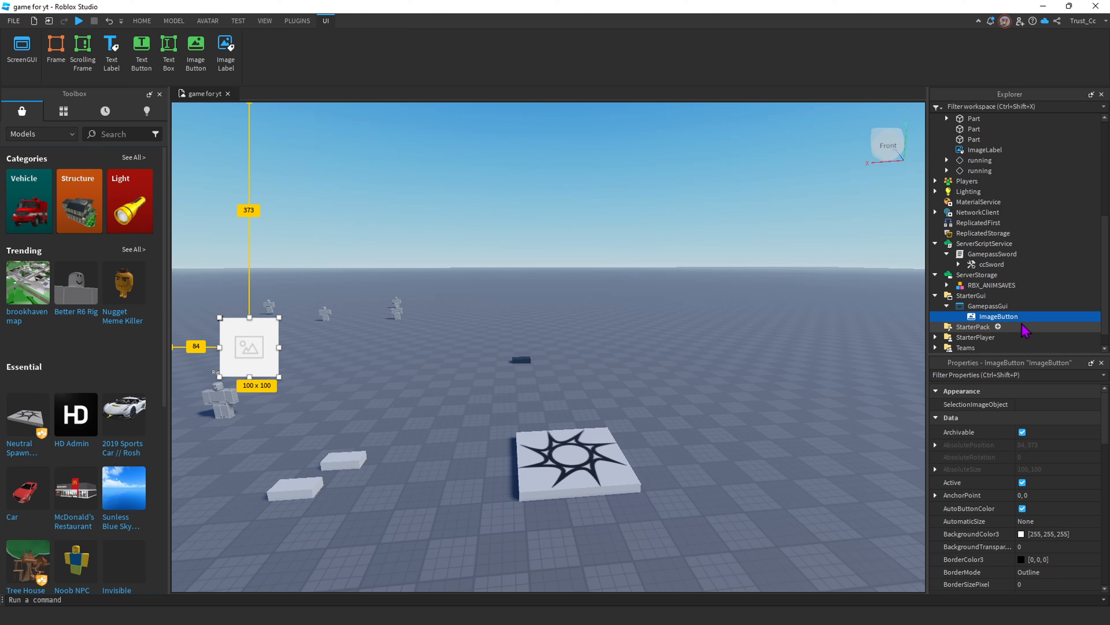
# Set the button's Image to the SWORD asset, BackgroundTransparency 1, and enlarge its Size
pyautogui.scroll(-3)
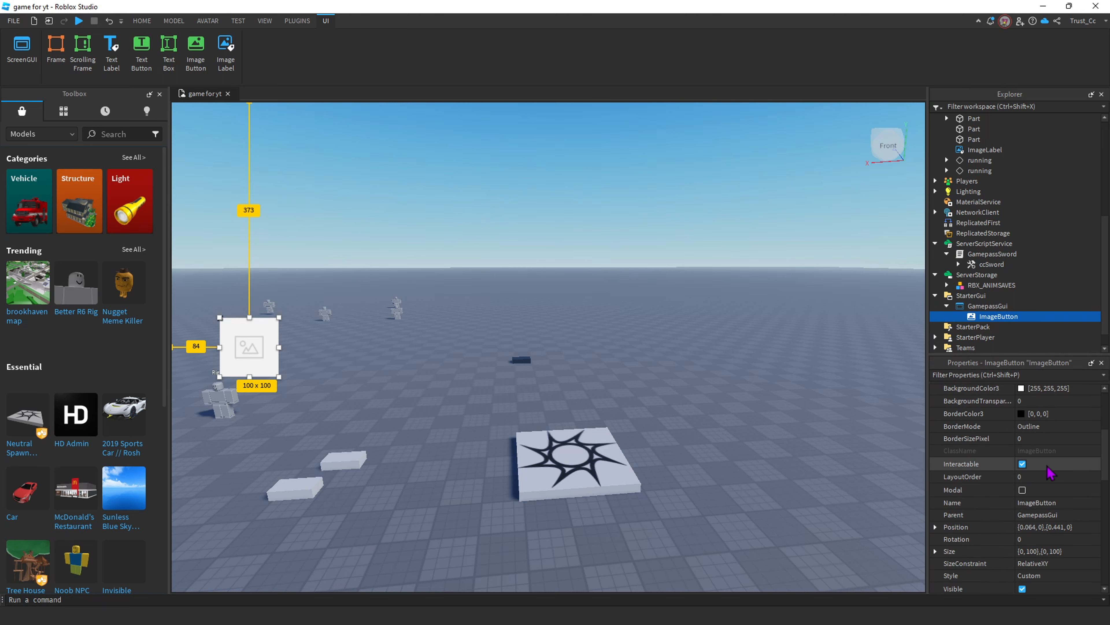
pyautogui.scroll(-3)
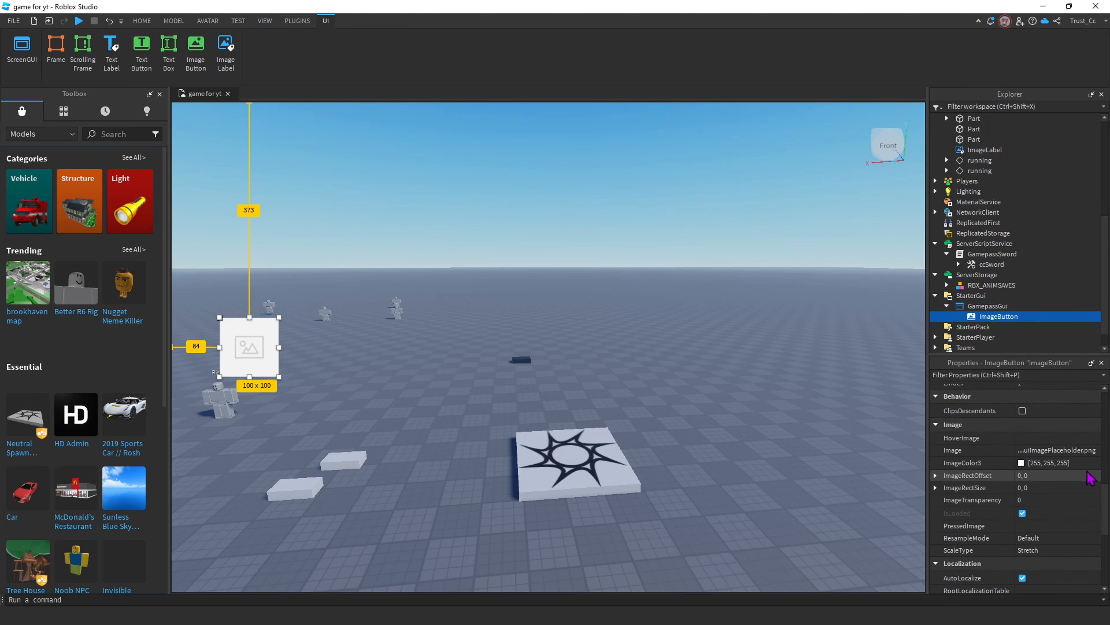
pyautogui.moveTo(1044, 487)
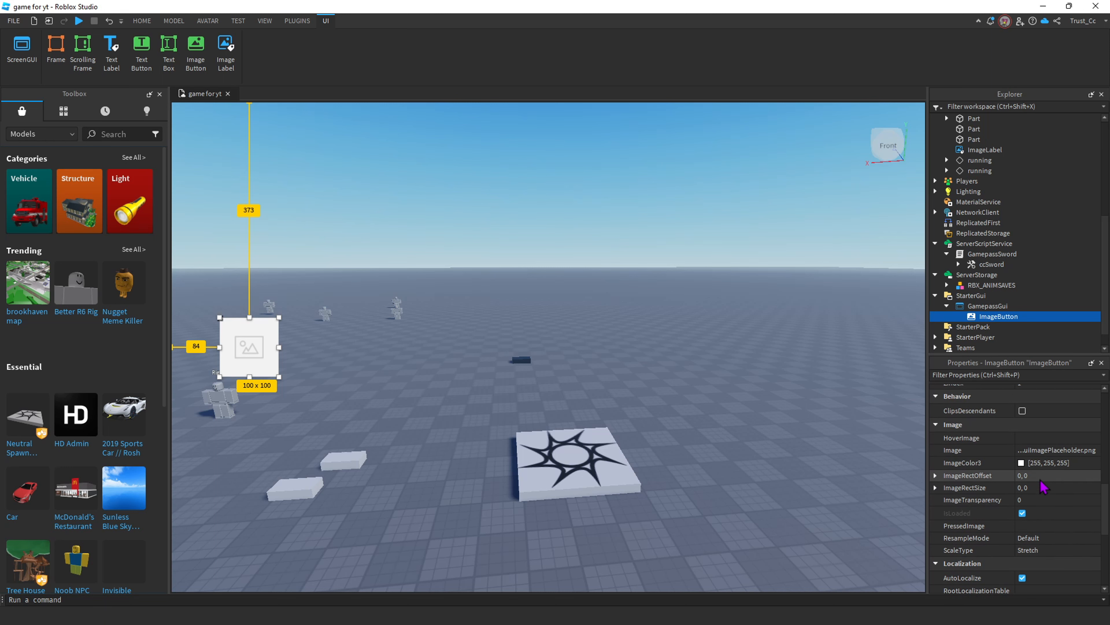
pyautogui.click(974, 449)
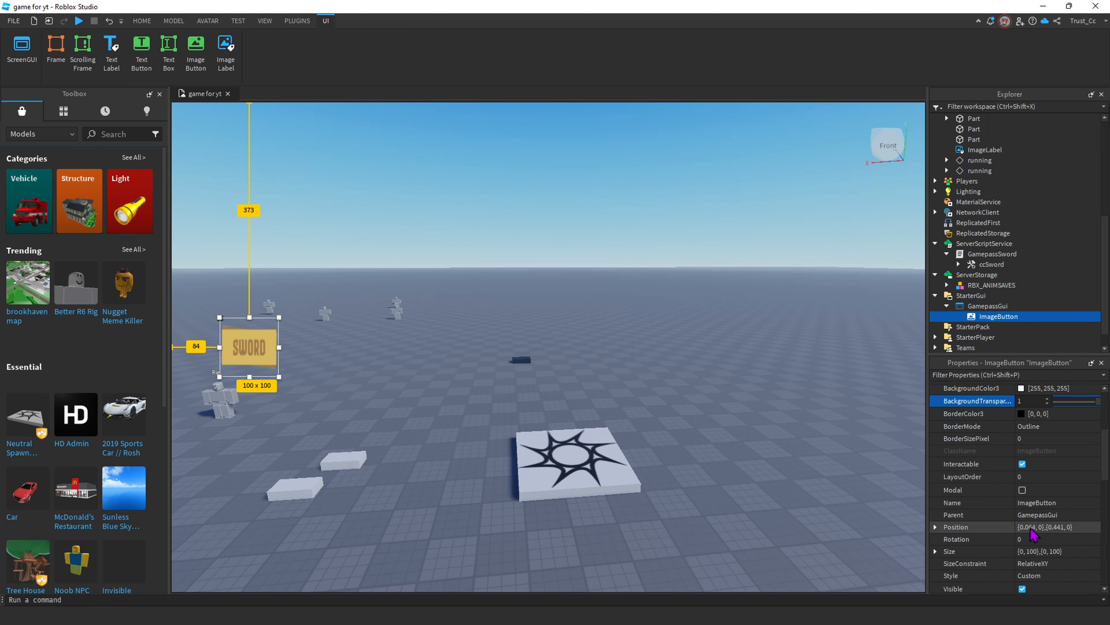
pyautogui.click(141, 21)
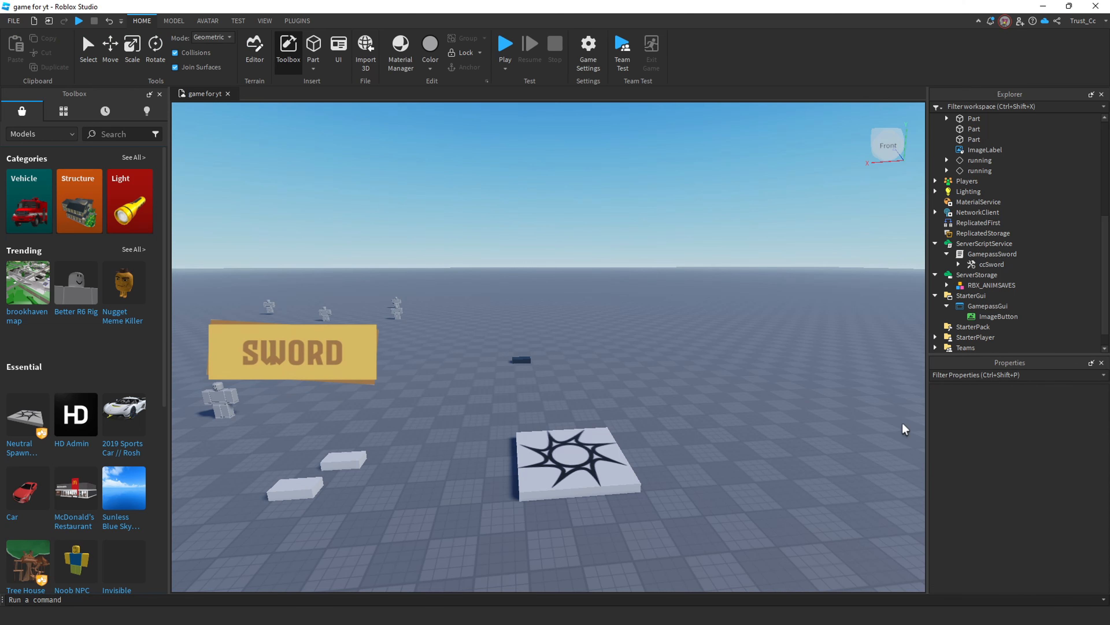
pyautogui.click(999, 316)
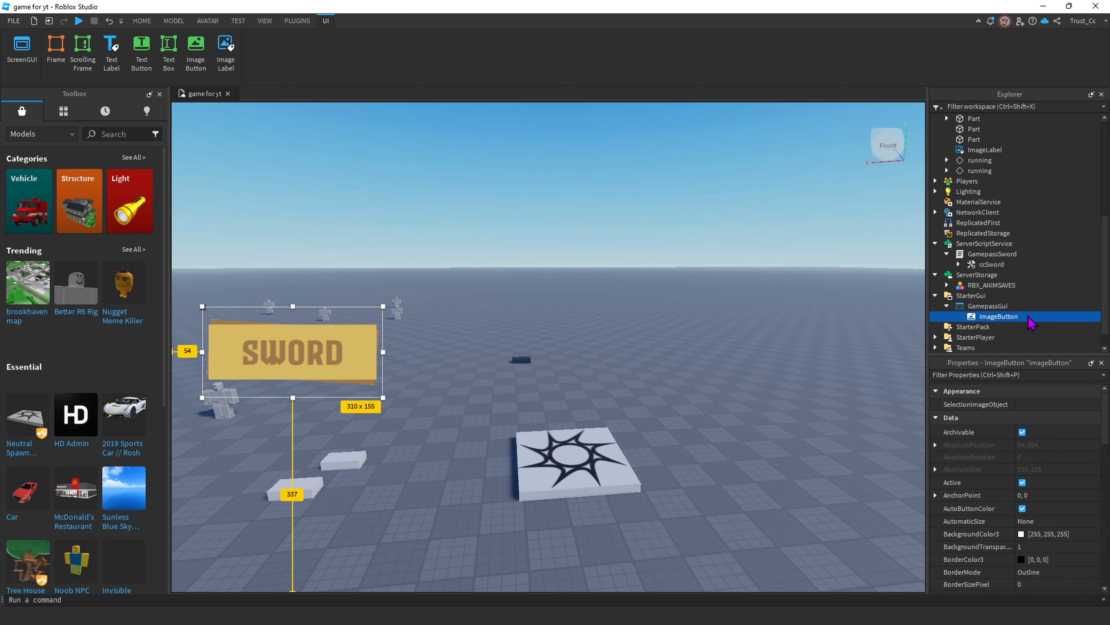
pyautogui.moveTo(980, 371)
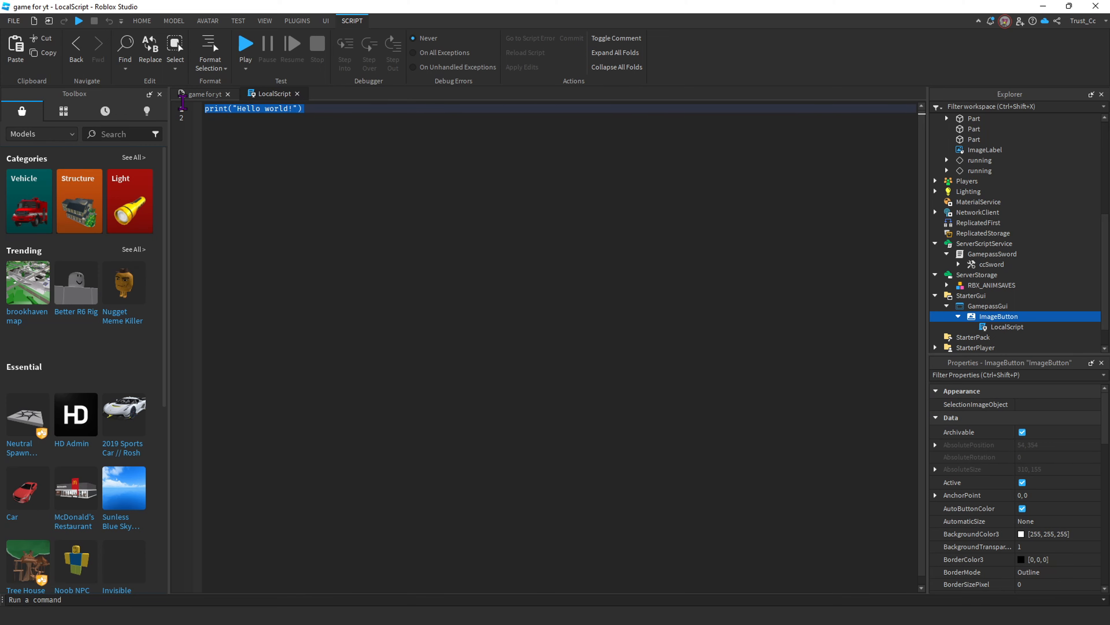
pyautogui.moveTo(694, 222)
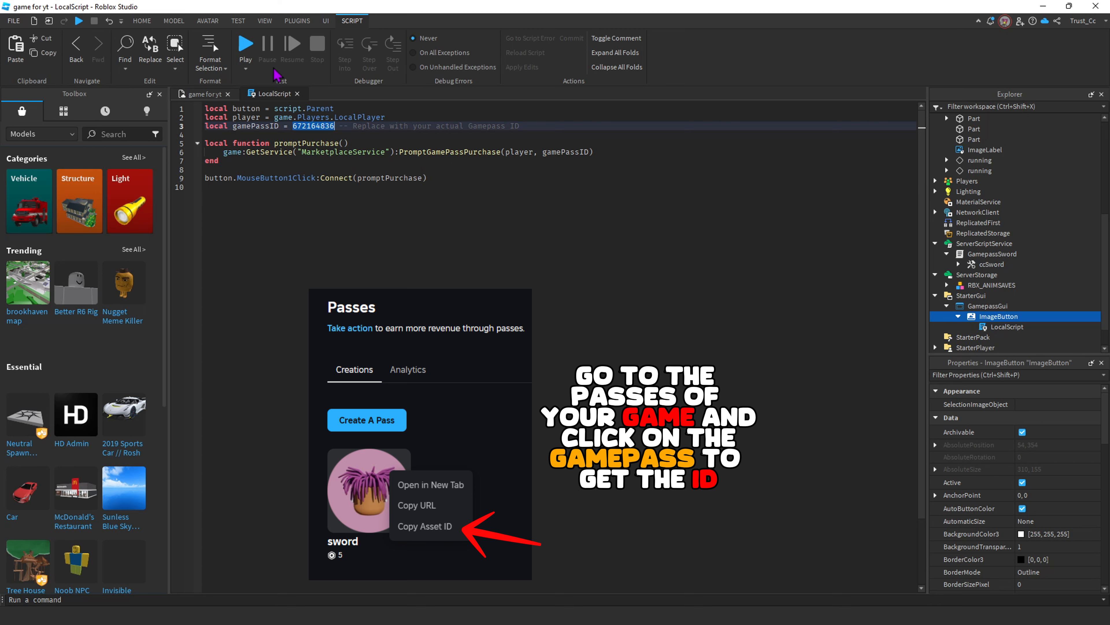
pyautogui.moveTo(245, 157)
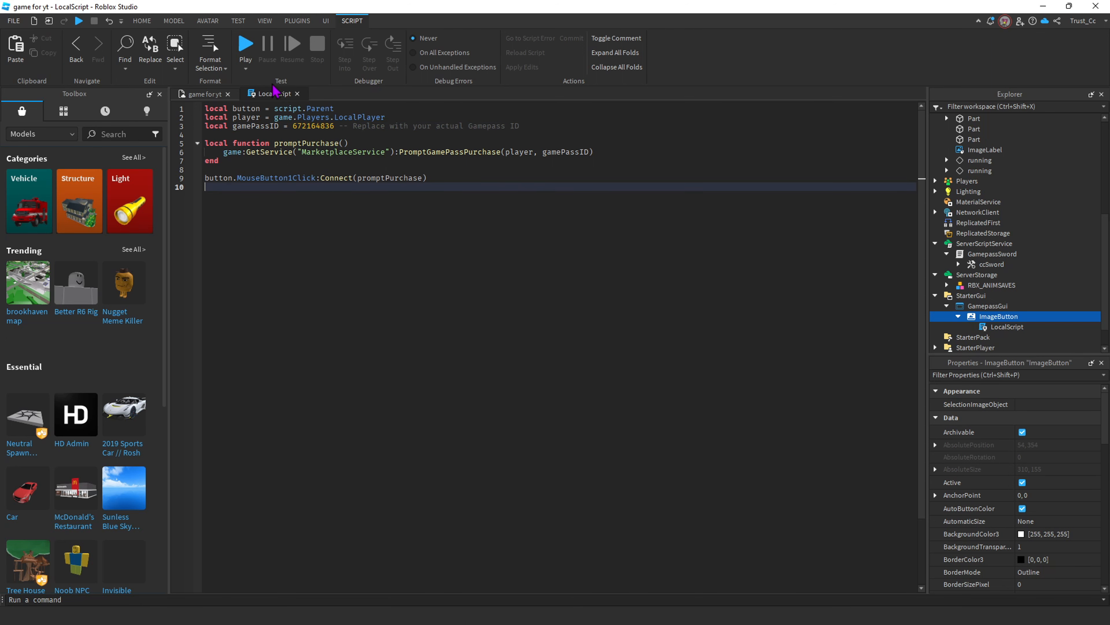
# Close the LocalScript editor and return to the scene after writing the purchase code
pyautogui.click(204, 94)
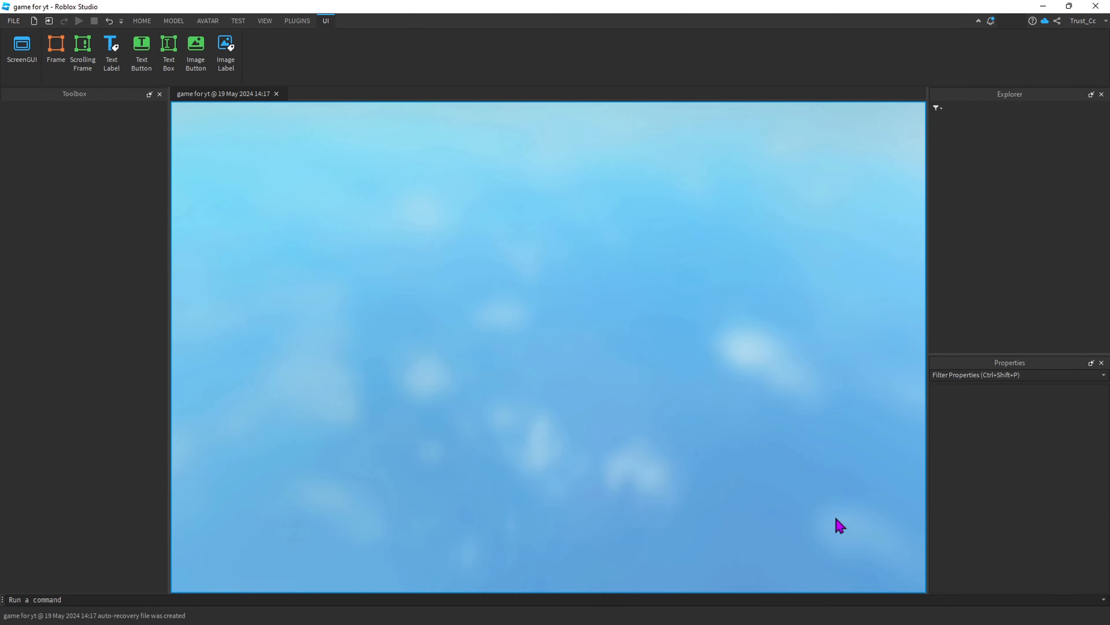
# Play the game, click SWORD, and dismiss the 'pass already owned' purchase message
pyautogui.click(79, 21)
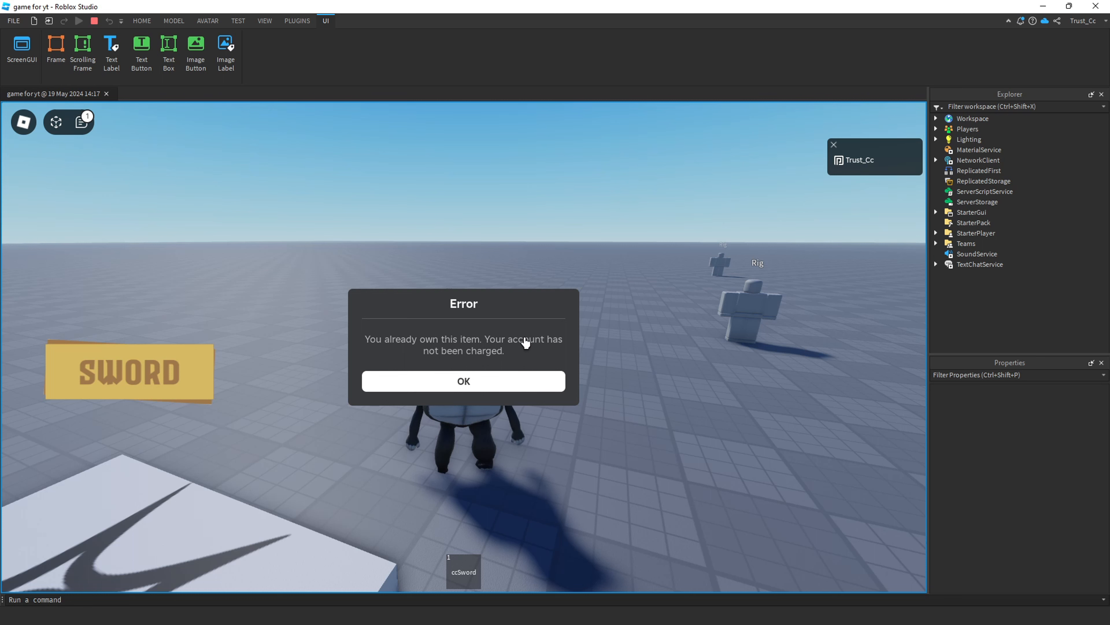
pyautogui.click(463, 381)
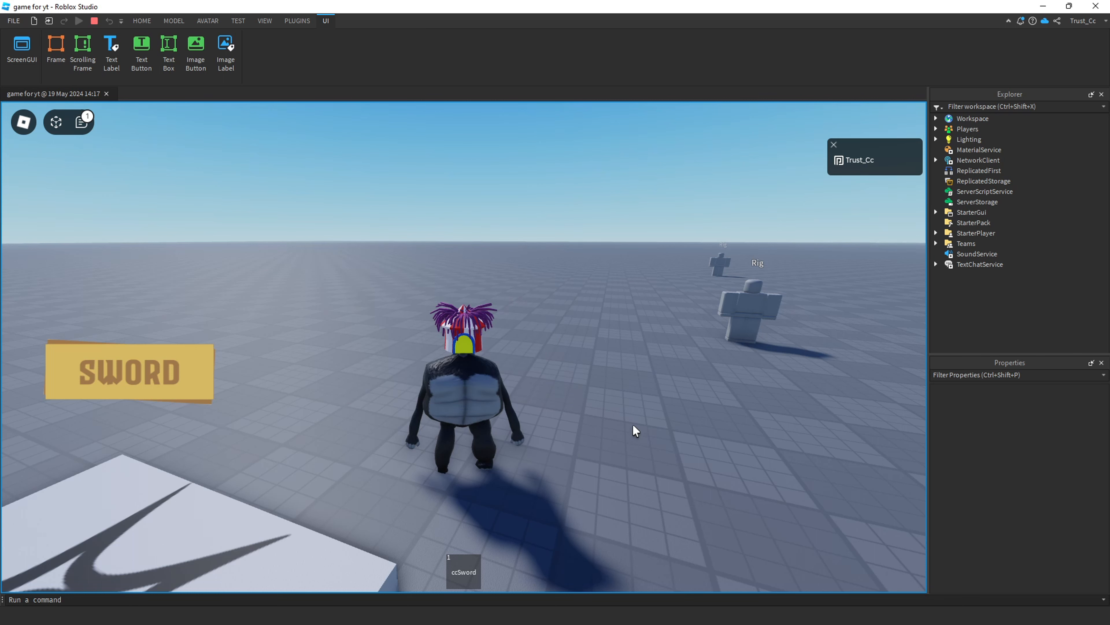
pyautogui.moveTo(524, 274)
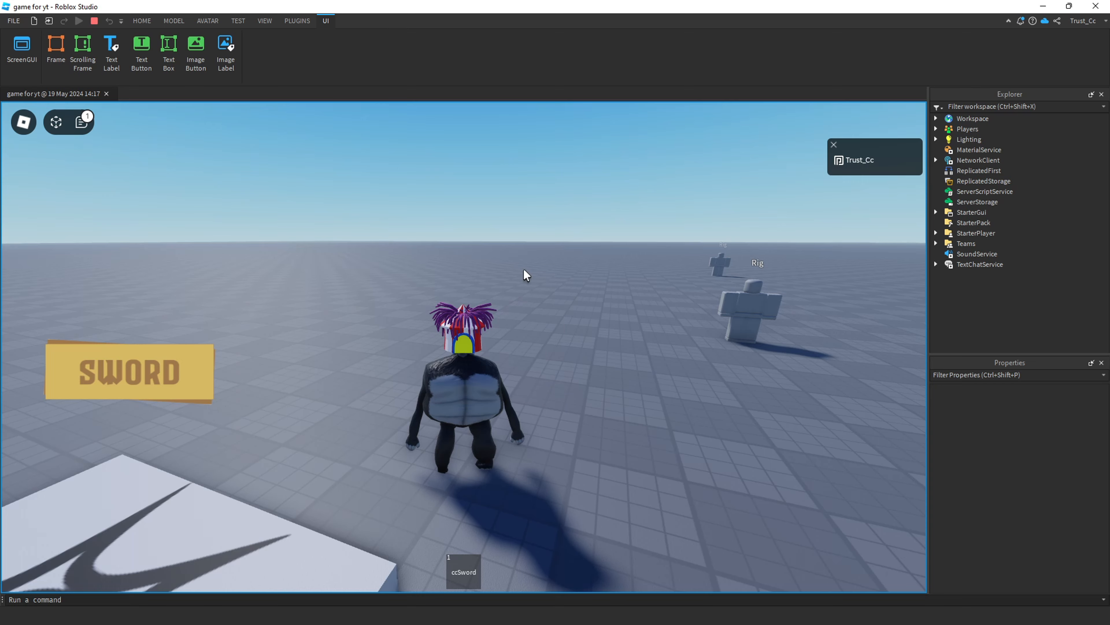